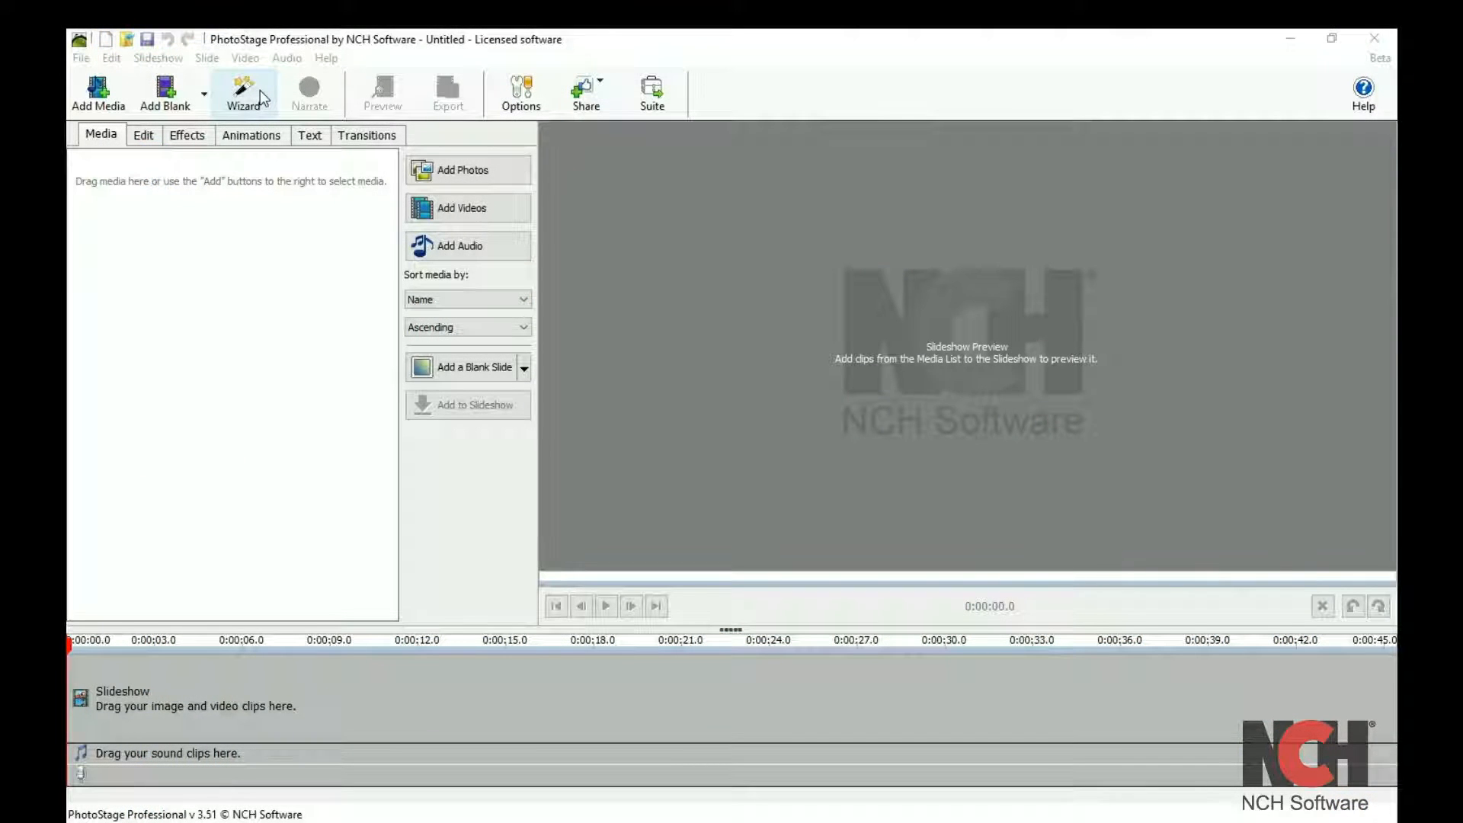
Start the Quick Create wizard from the PhotoStage Wizard folder and lengthen image display time
left_click(244, 93)
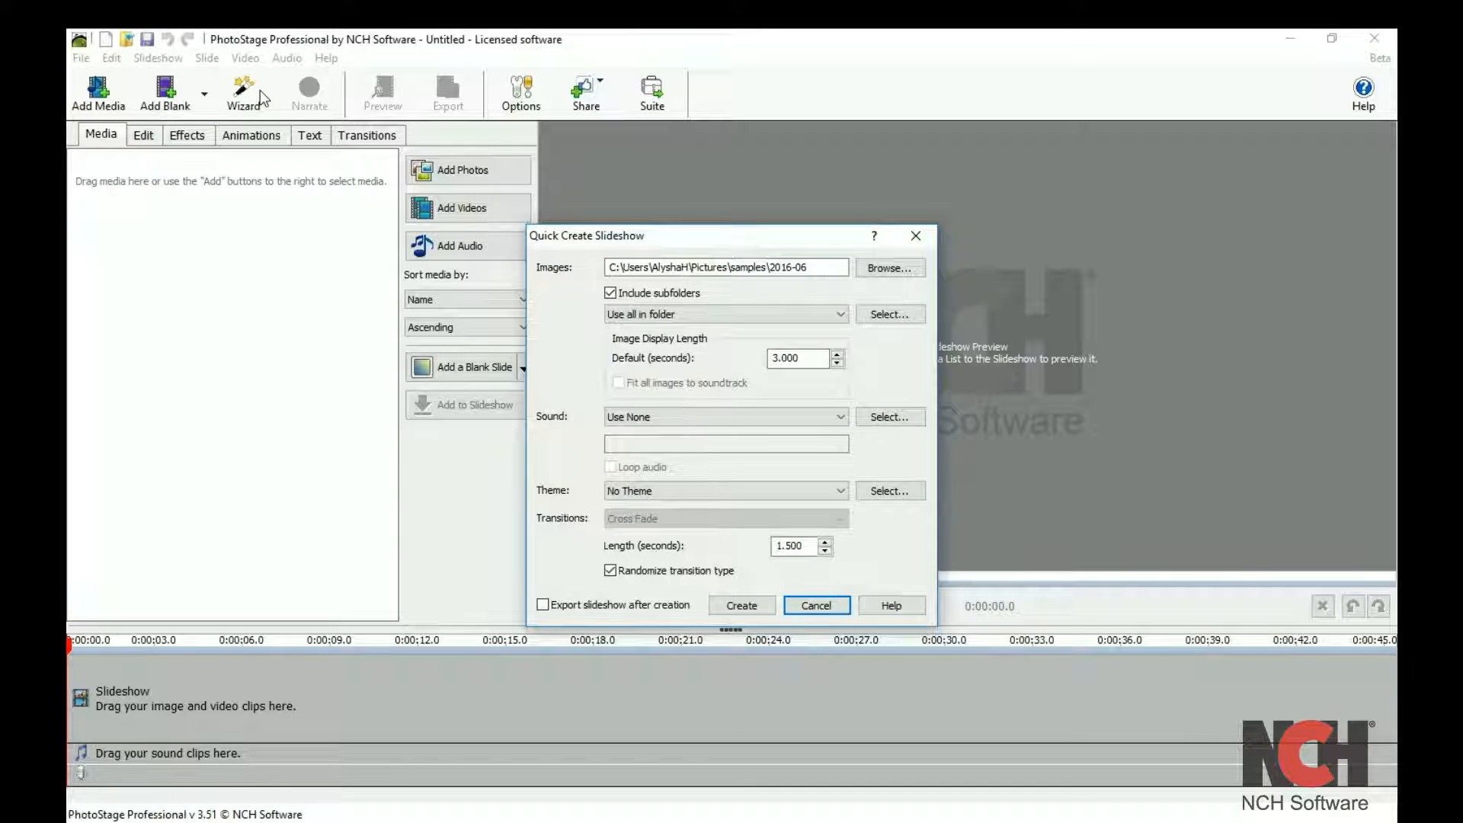
left_click(887, 268)
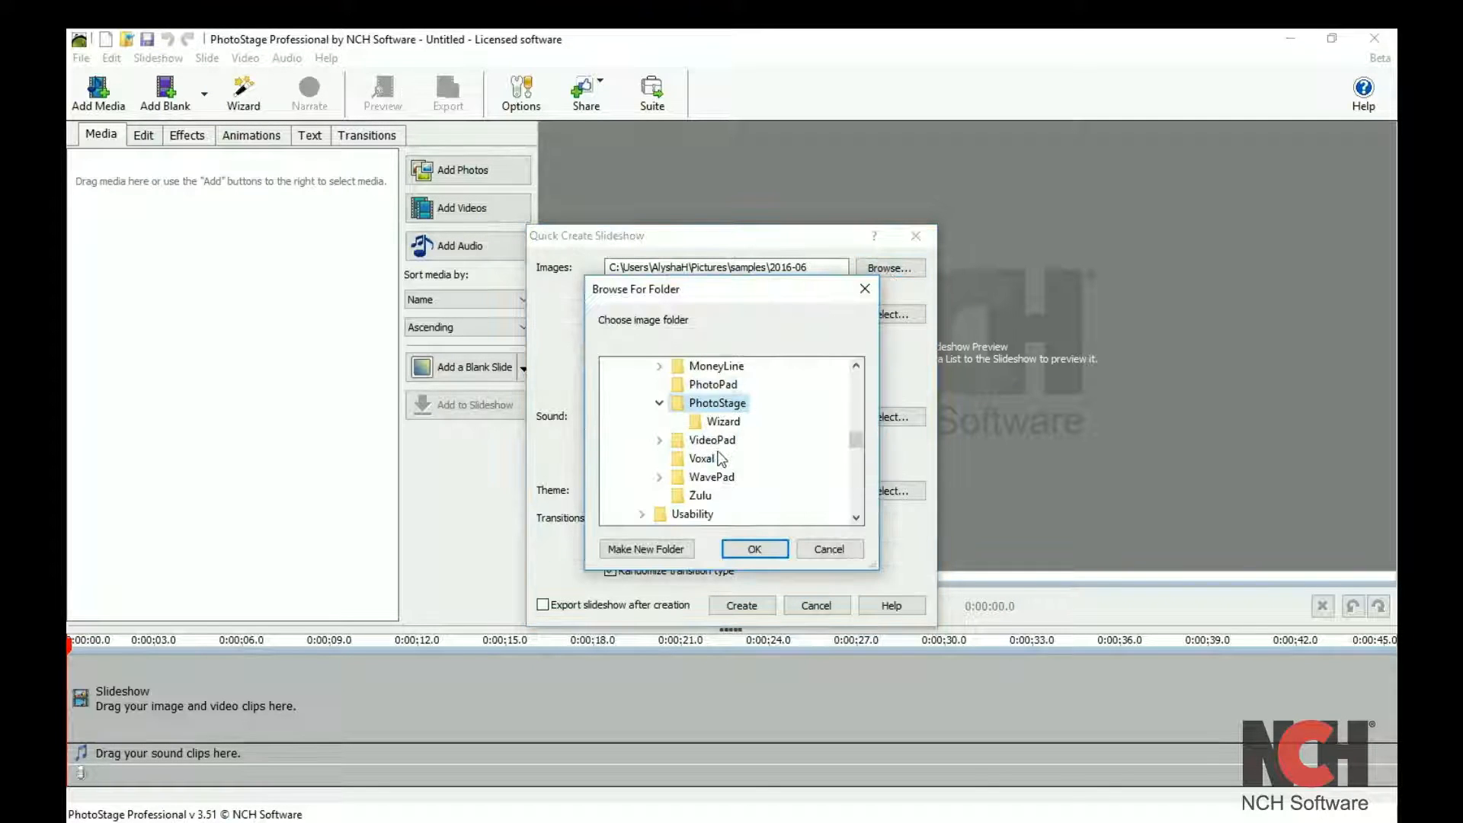
left_click(753, 548)
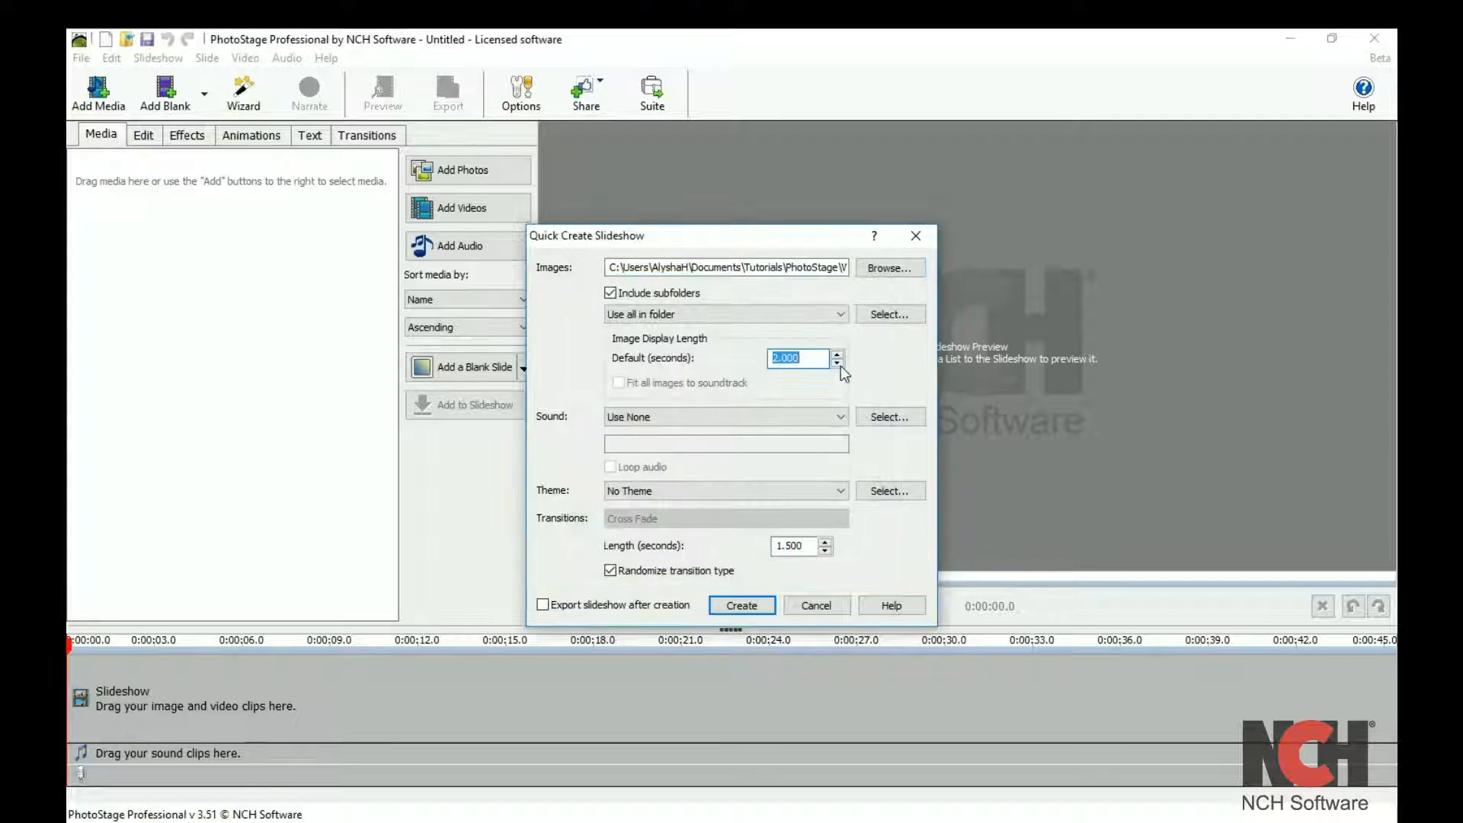
left_click(836, 353)
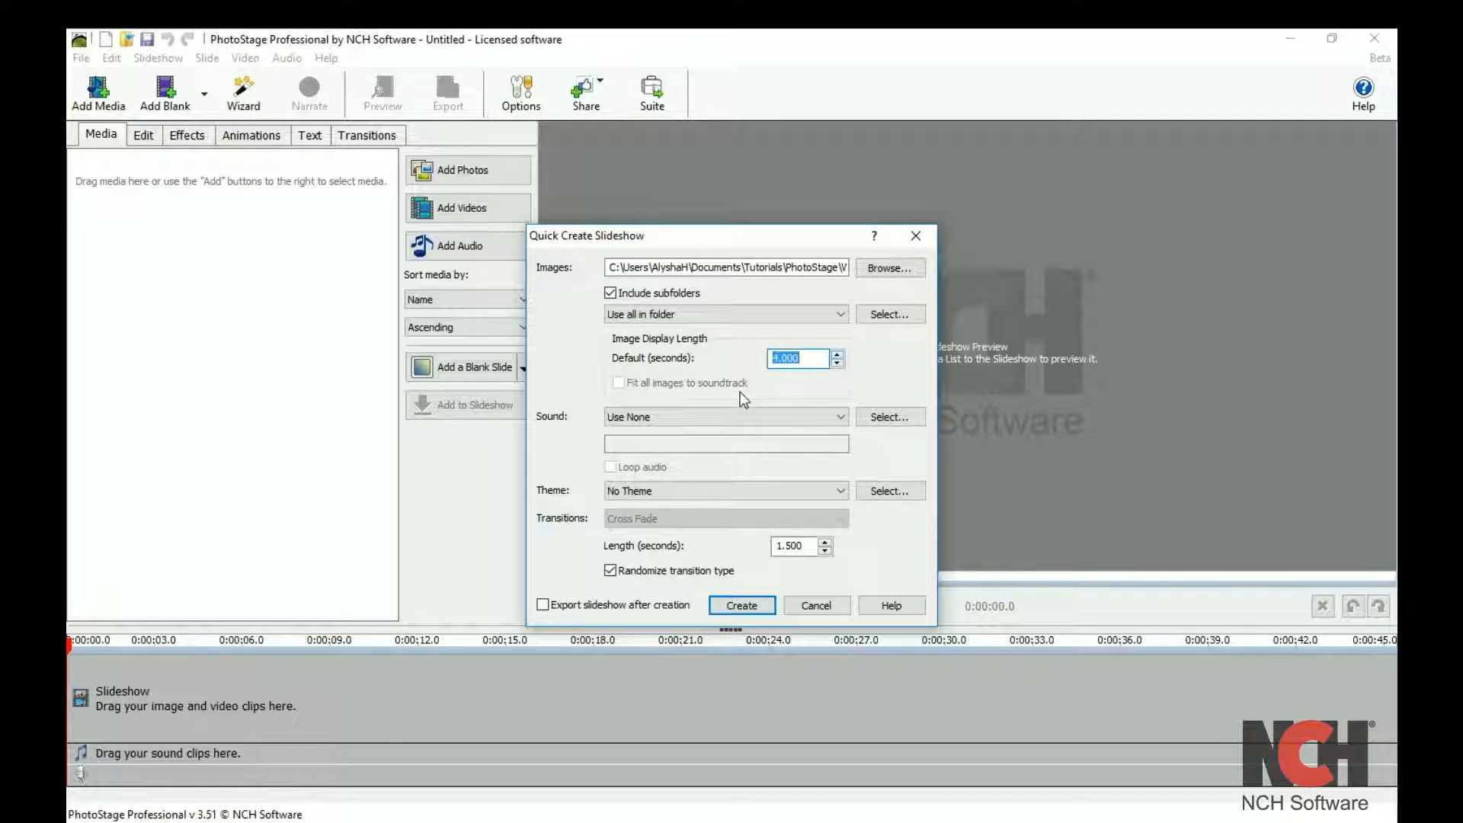
Set Sound to 'Use all in image folder' and tick 'Fit all images to soundtrack'
left_click(723, 416)
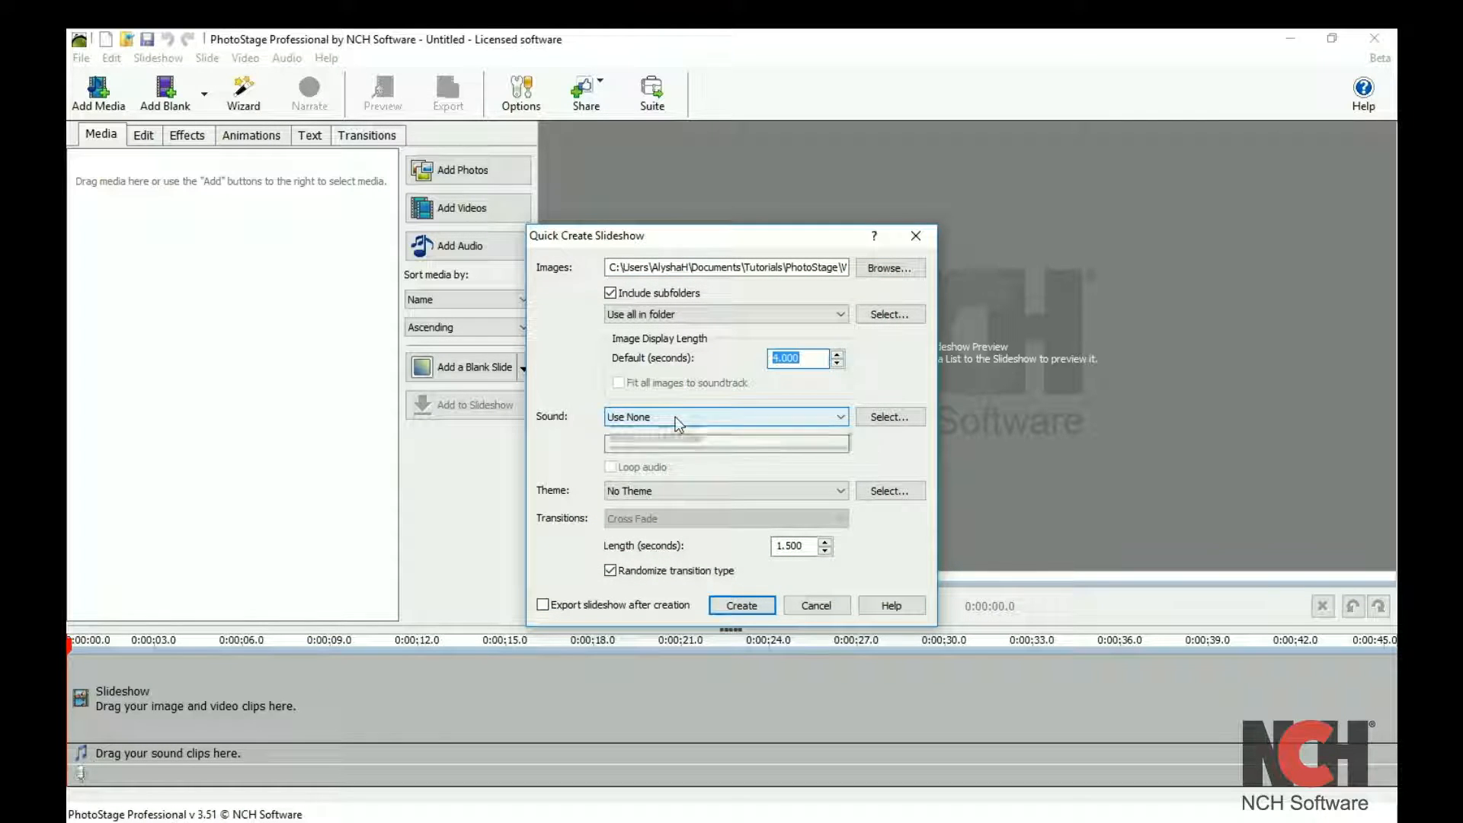
left_click(723, 416)
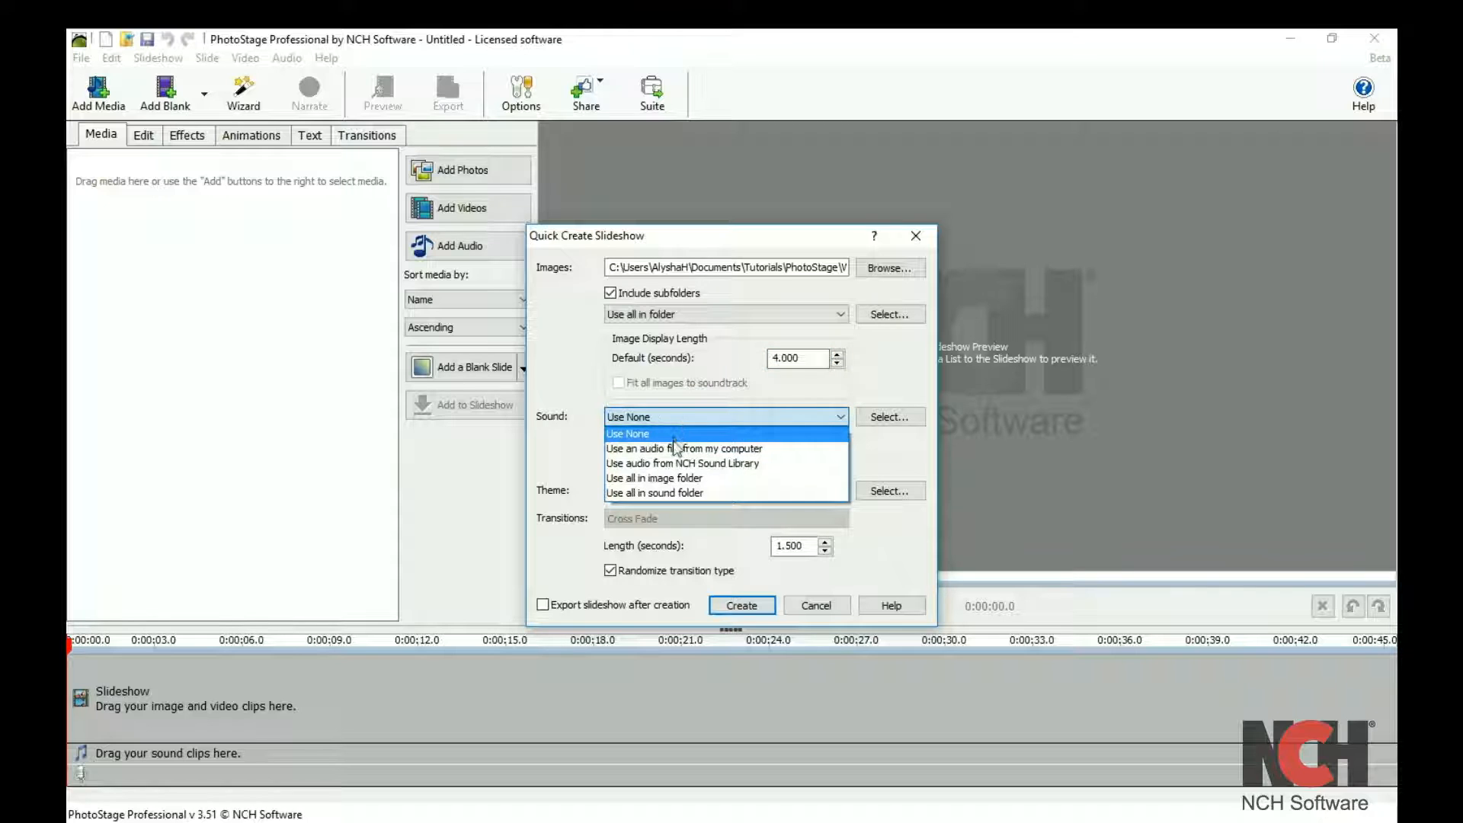
mouse_move(672, 478)
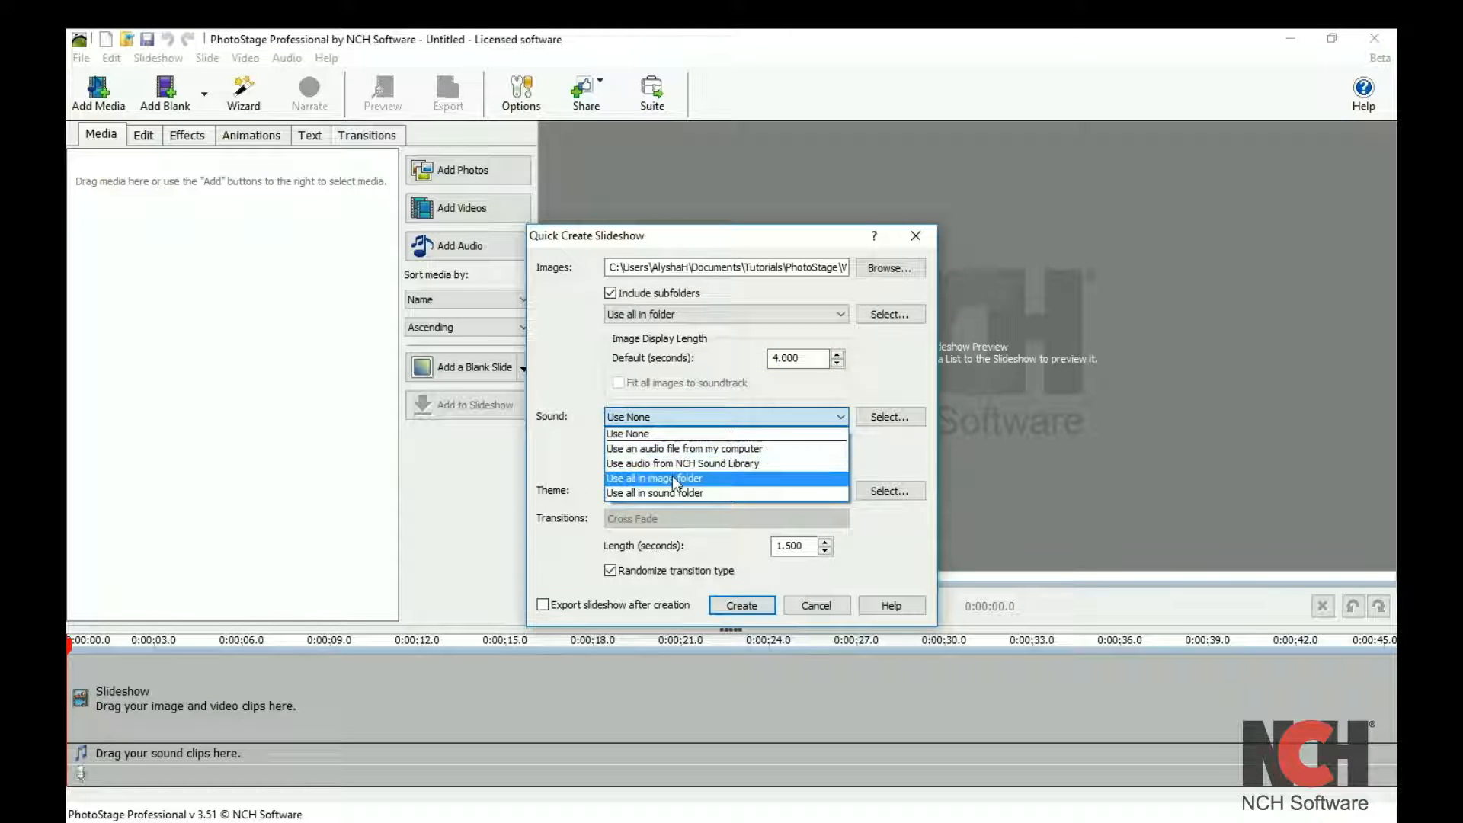
left_click(654, 478)
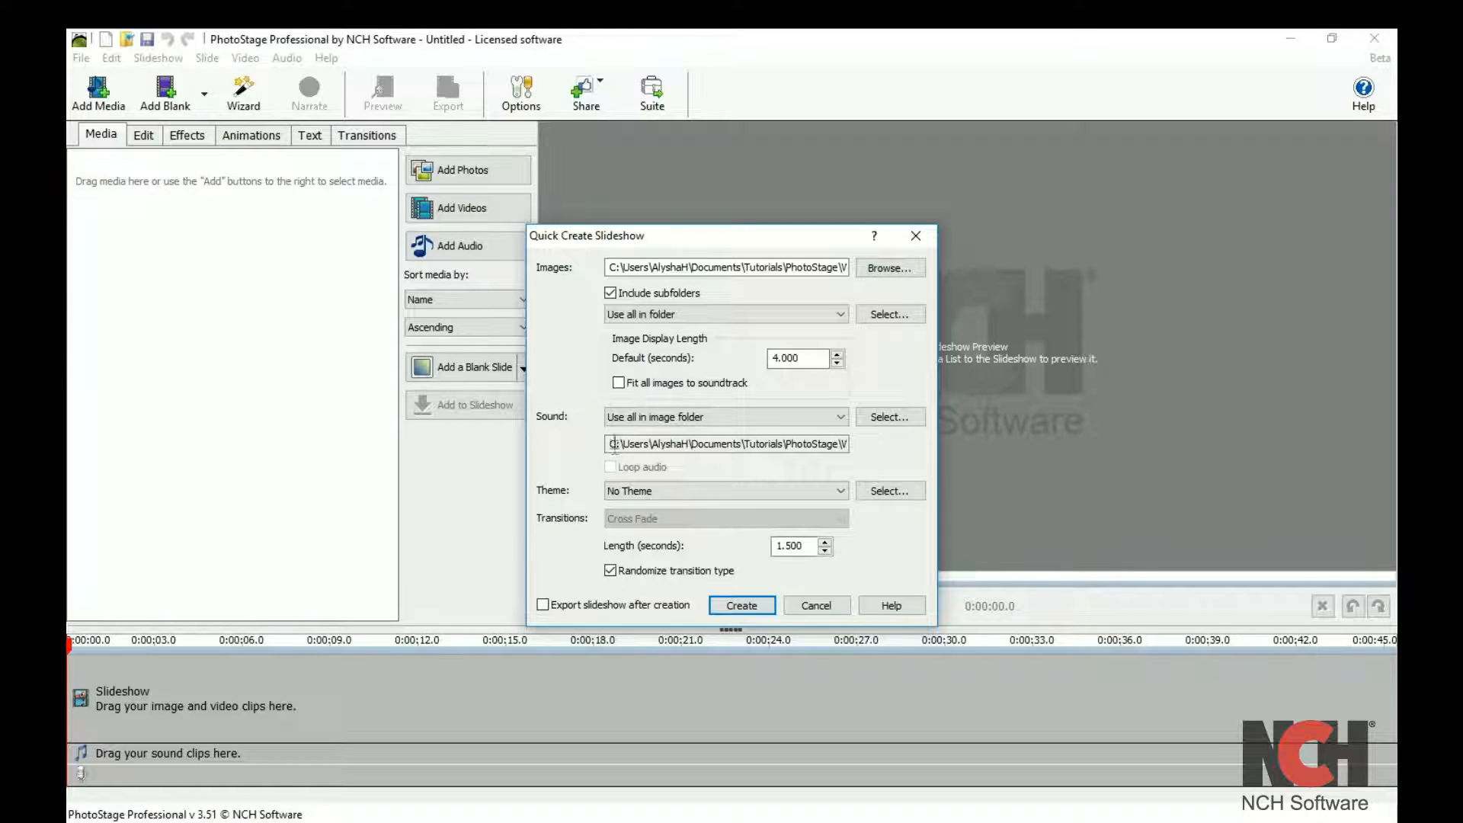
left_click(618, 382)
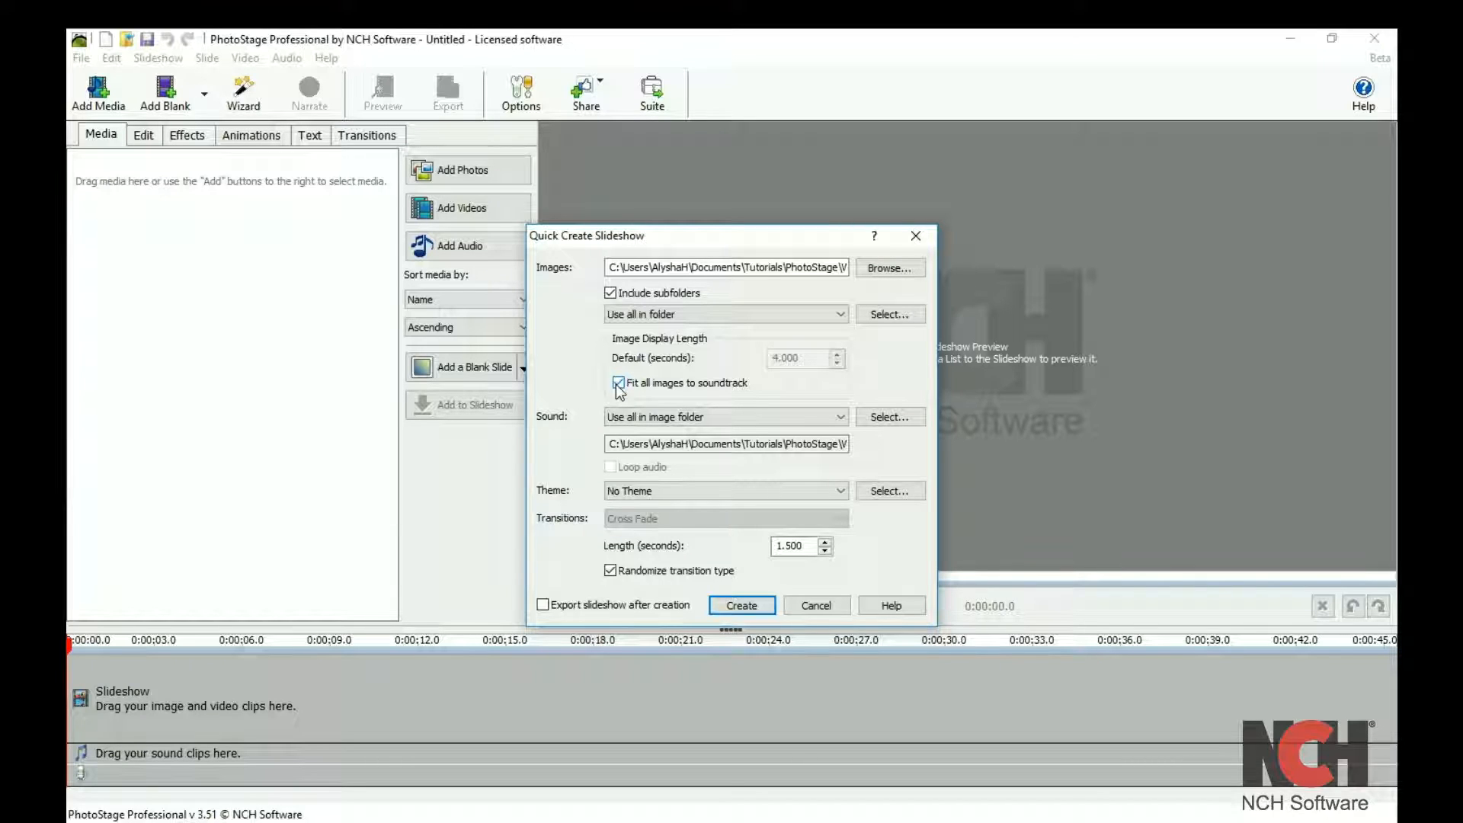
left_click(611, 382)
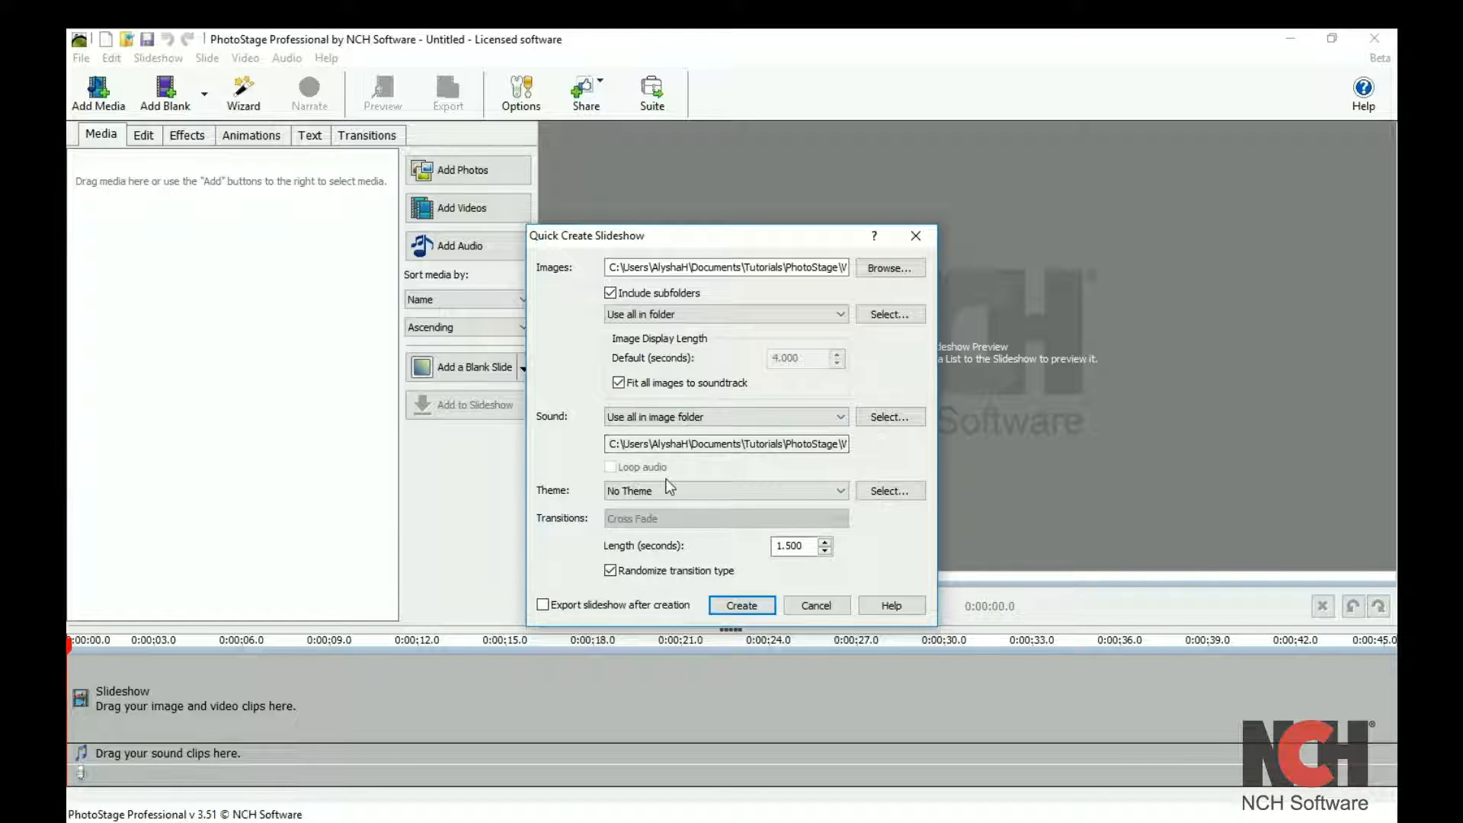
left_click(836, 491)
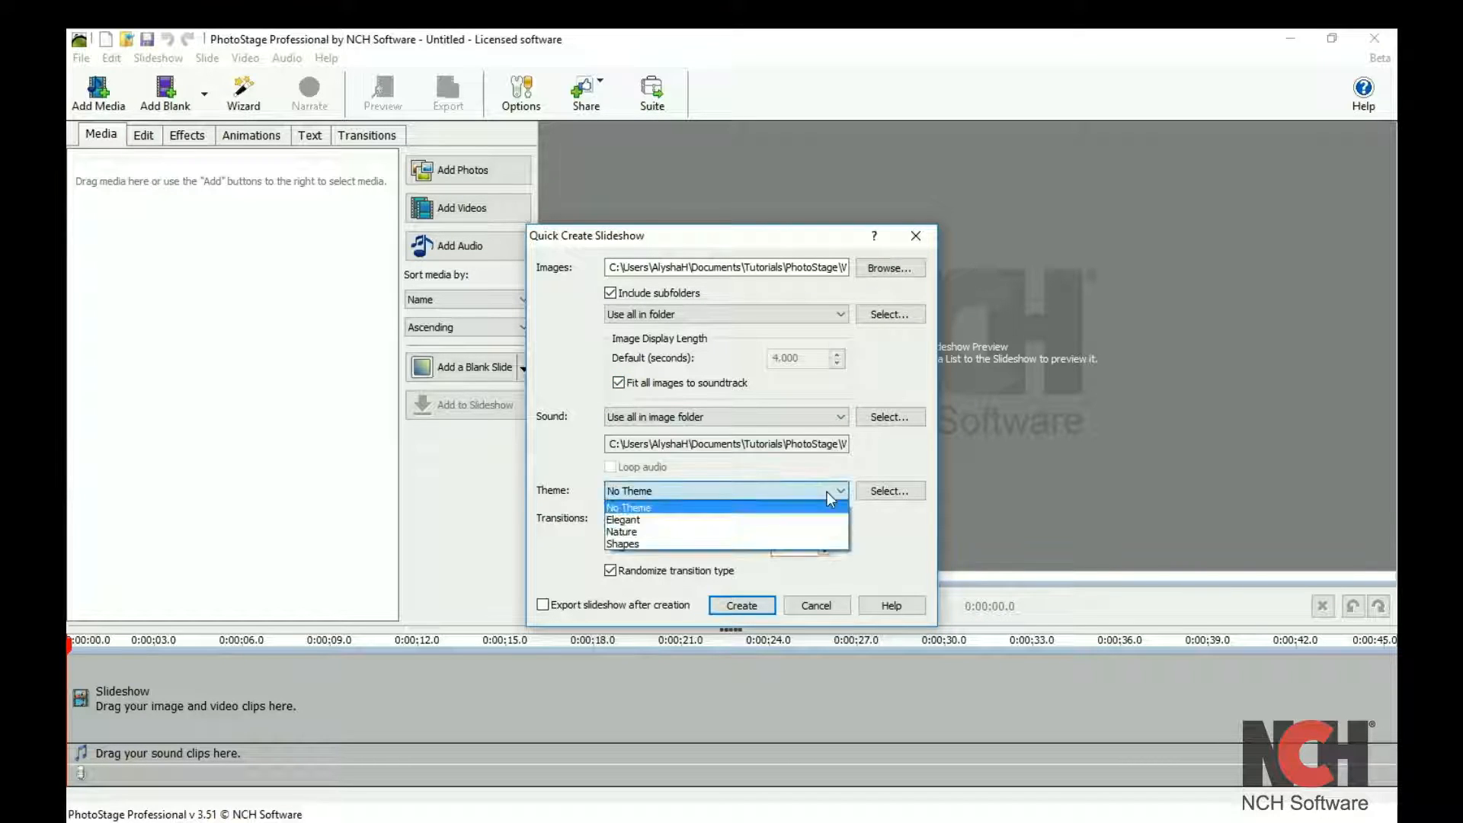
Choose the Nature theme with the leaves background and enter 'Goodbye'
left_click(622, 532)
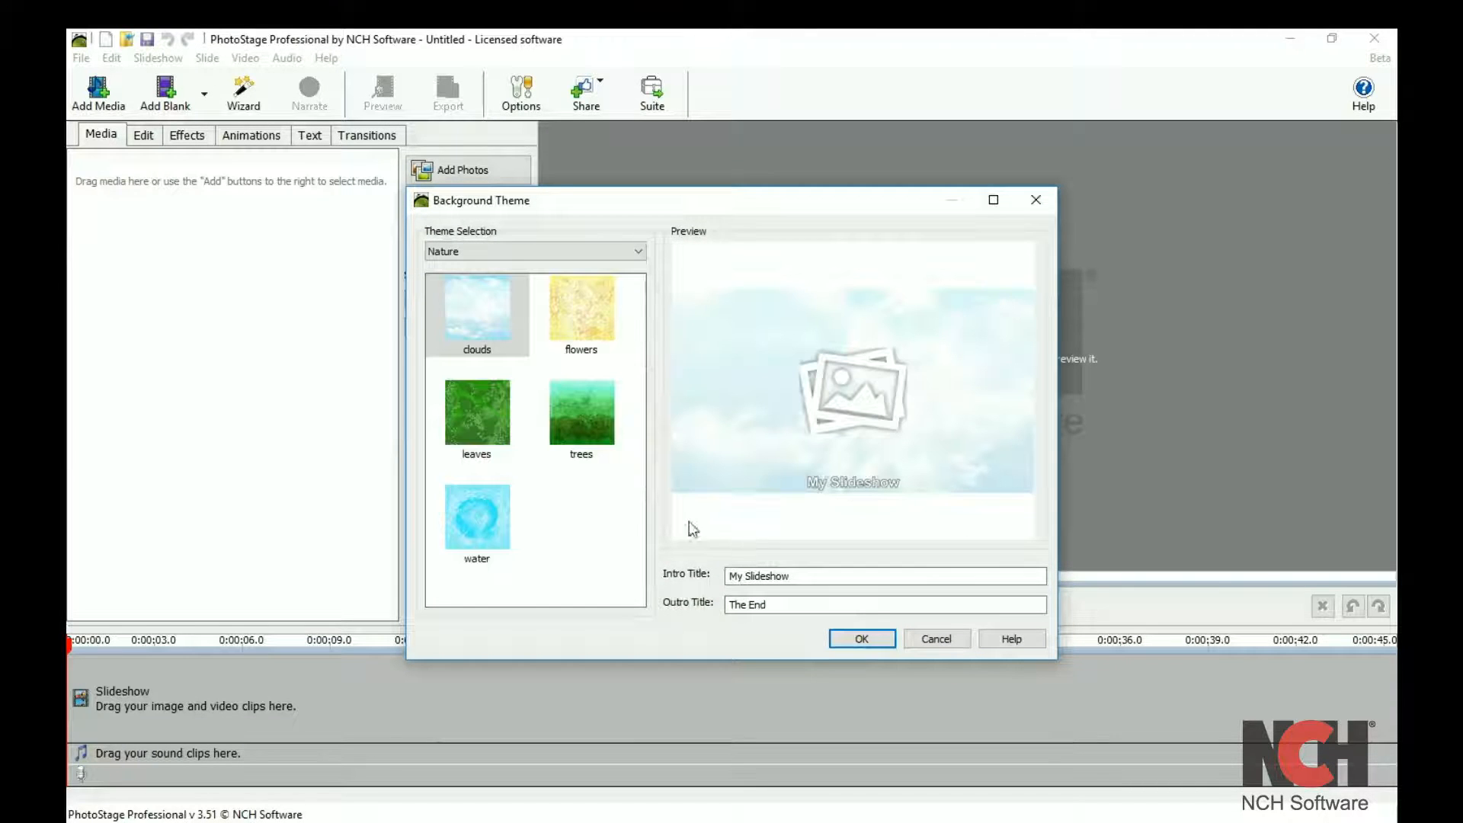
left_click(475, 411)
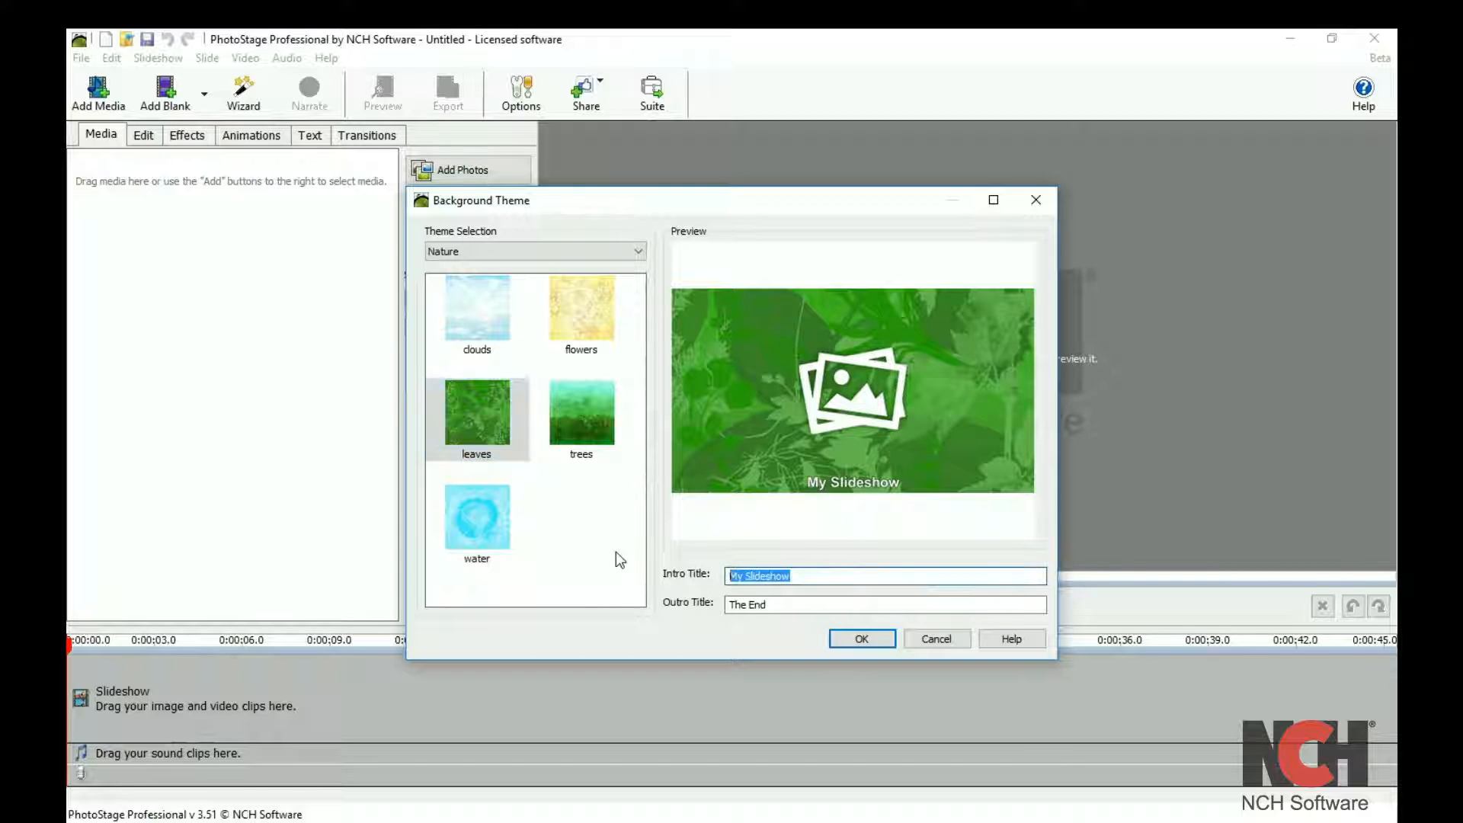
type("Goodbye")
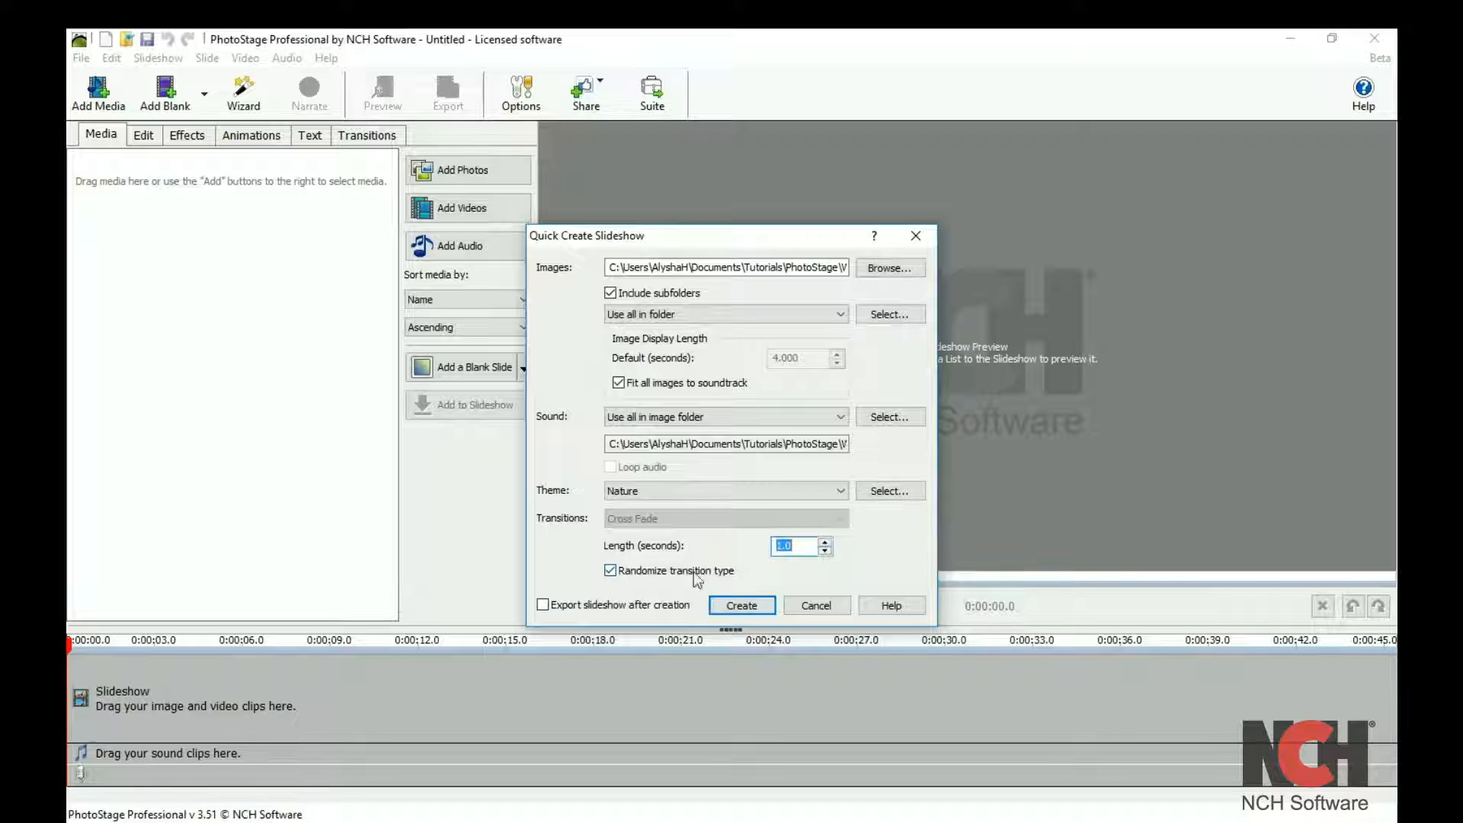
Leave 'Export slideshow after creation' off and create the slideshow
left_click(542, 604)
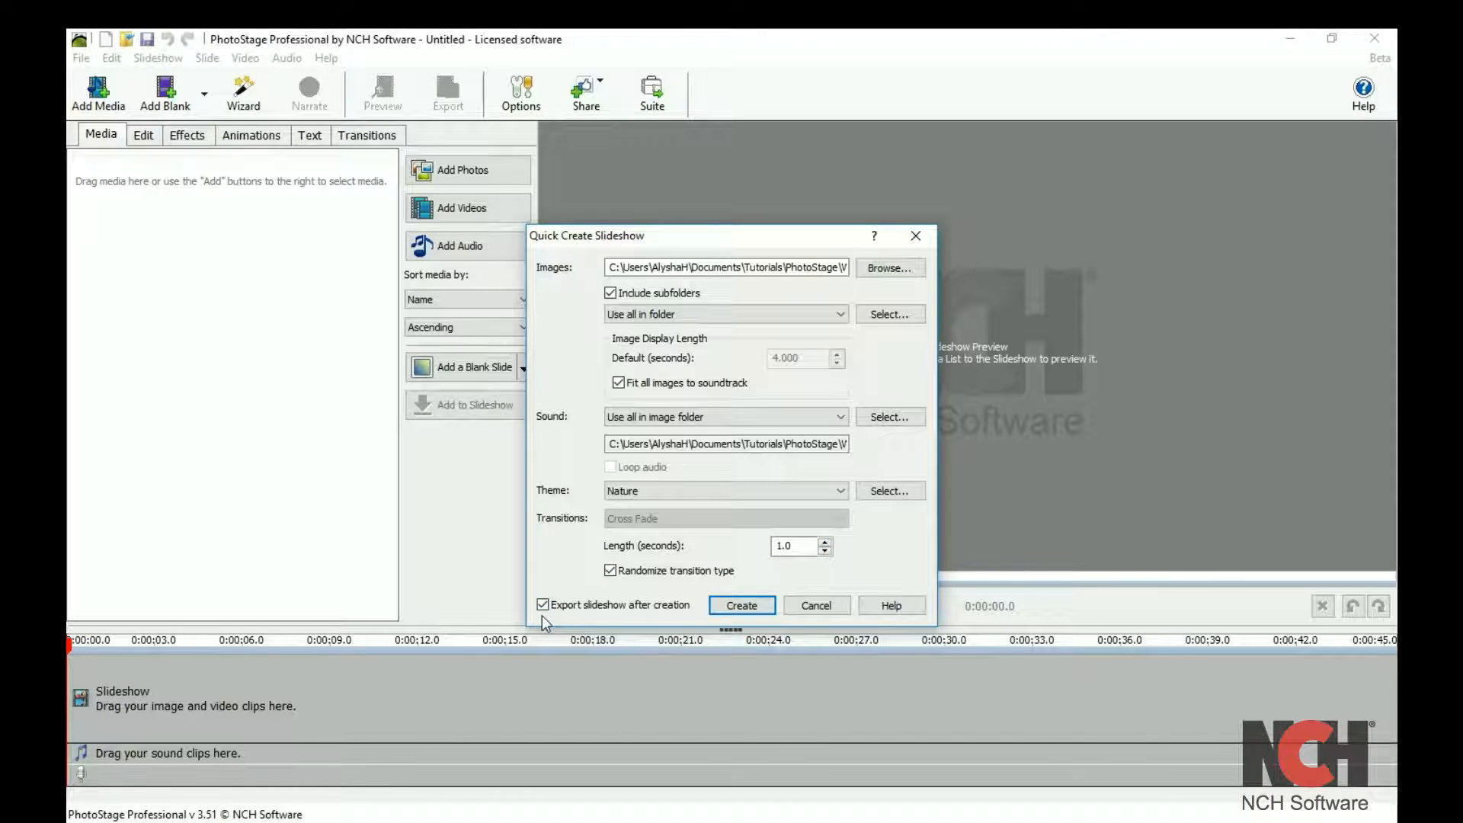
left_click(544, 604)
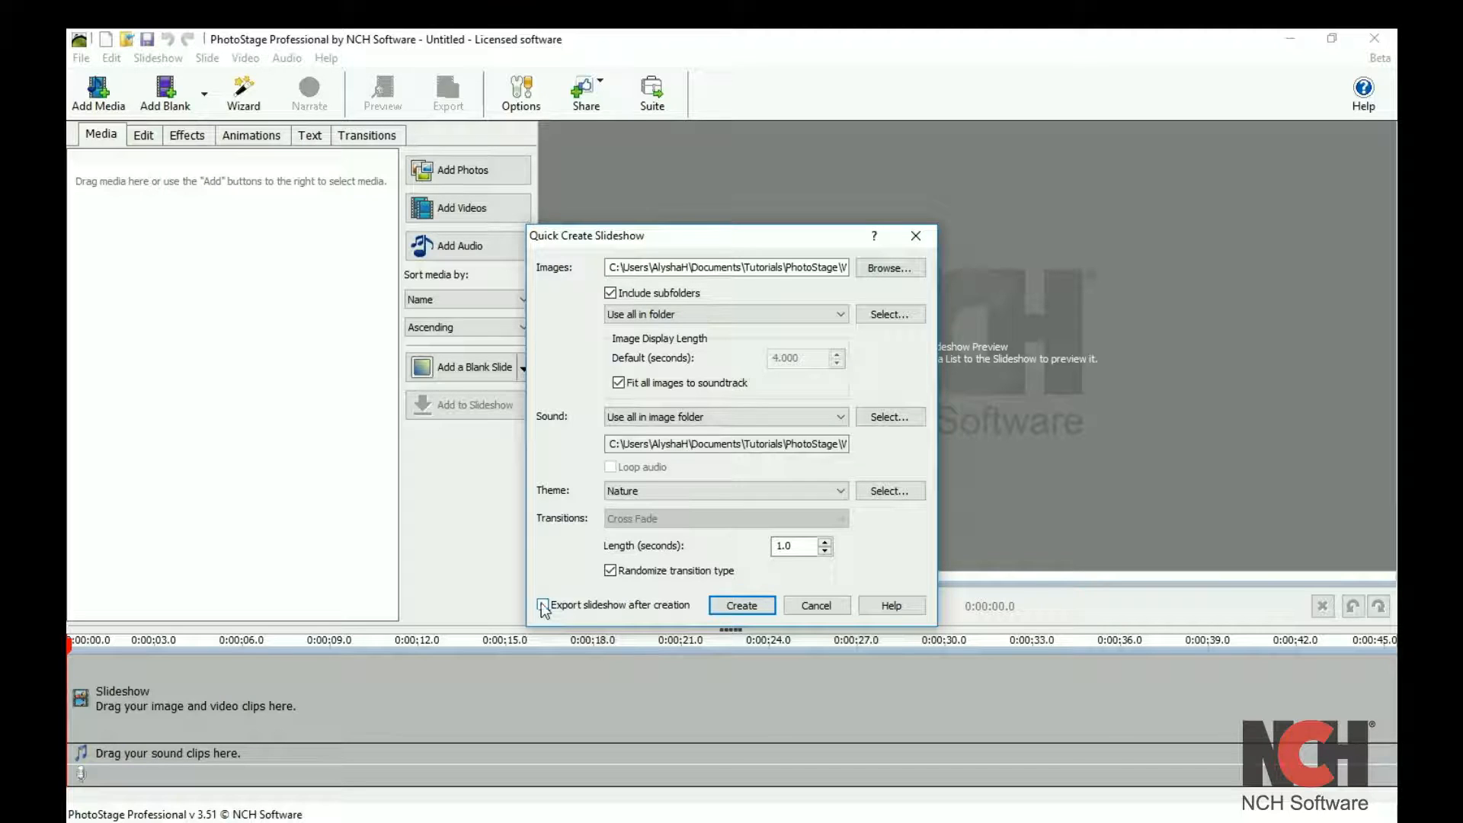
left_click(741, 604)
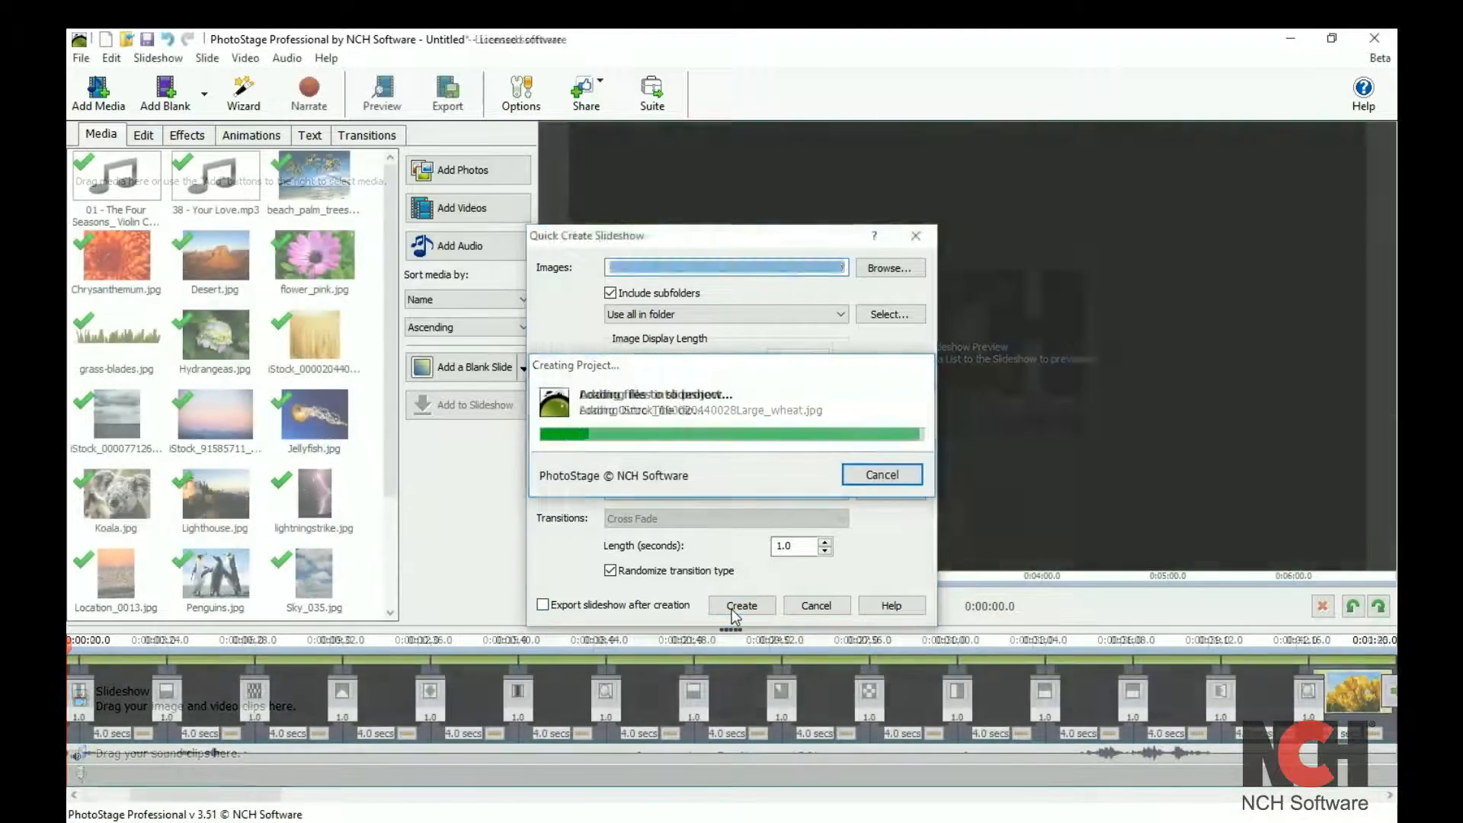
left_click(740, 604)
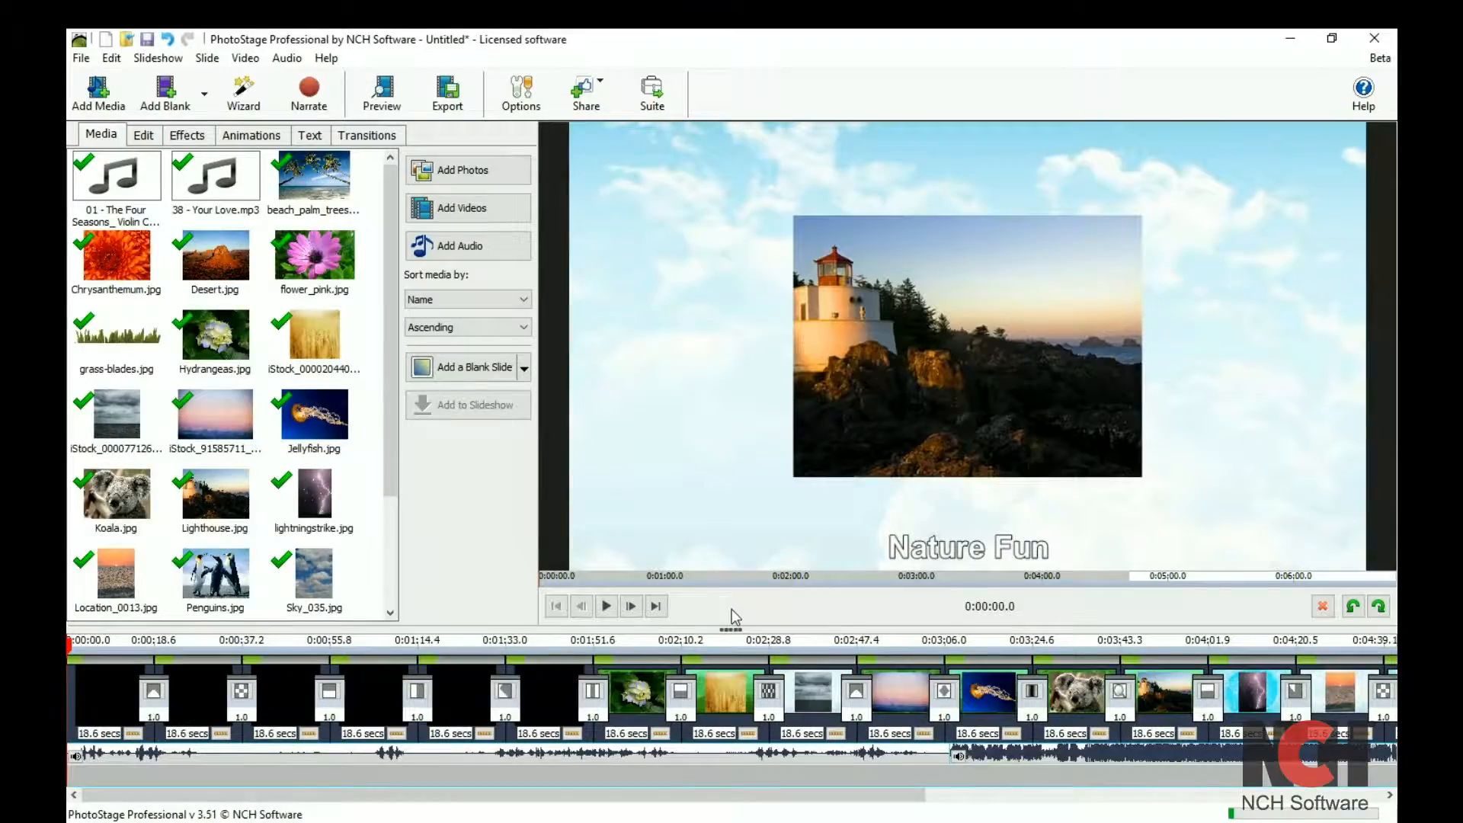